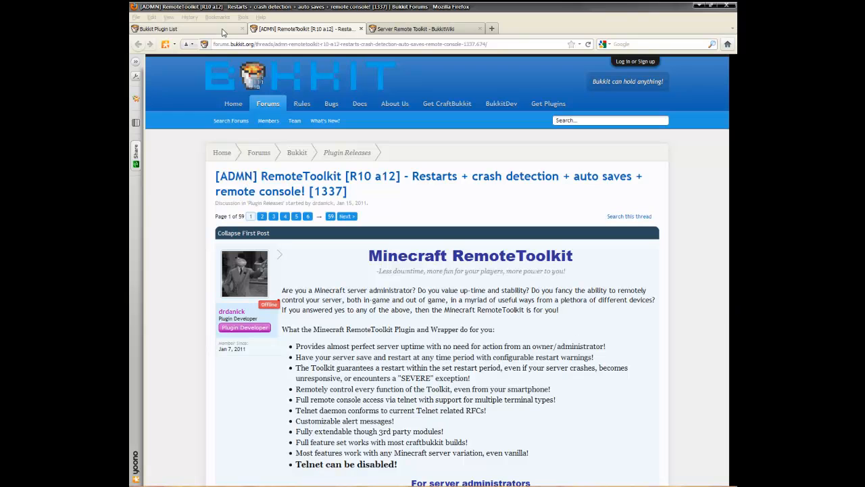
pyautogui.moveTo(411, 188)
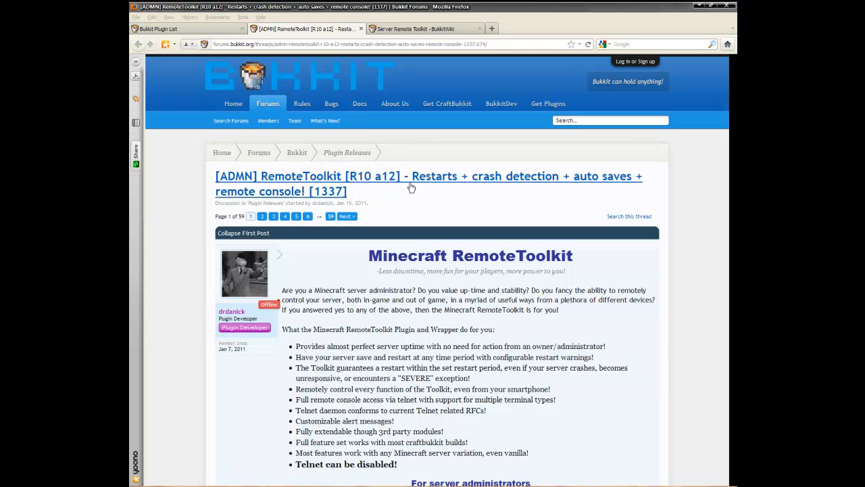
pyautogui.moveTo(195, 33)
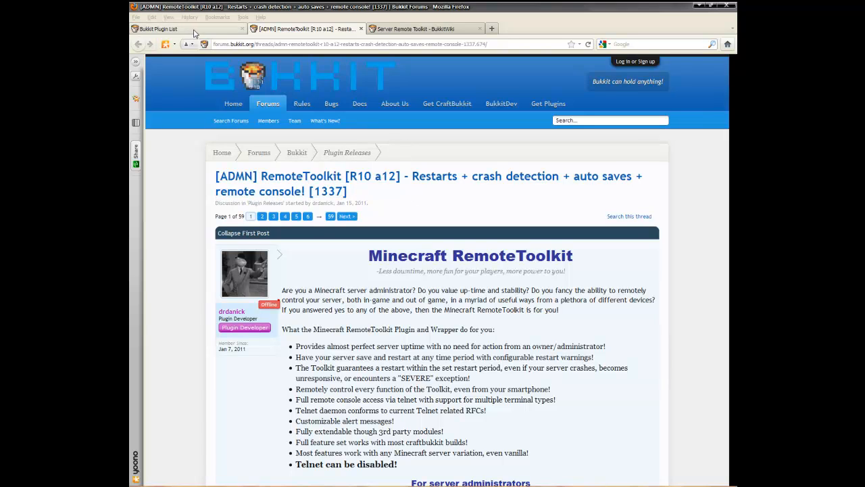
# Return to the RemoteToolkit forum thread and scroll to its download links for server administrators.
pyautogui.click(162, 29)
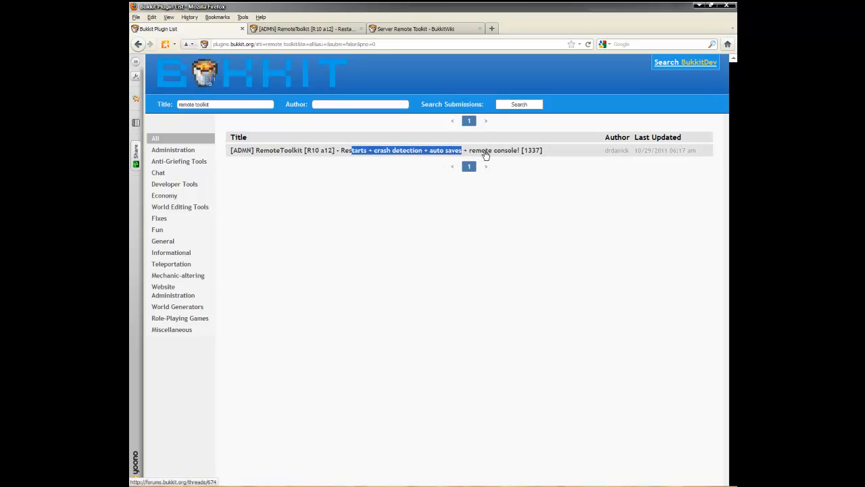
pyautogui.moveTo(408, 195)
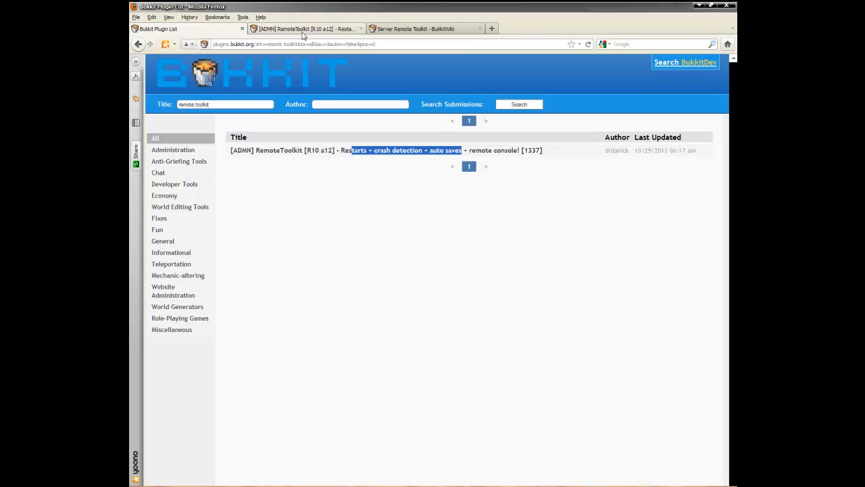
pyautogui.click(405, 150)
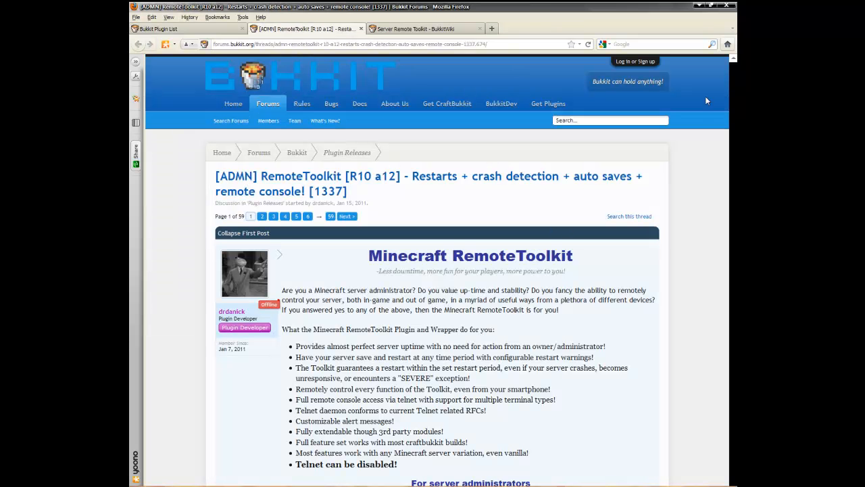
pyautogui.scroll(-3)
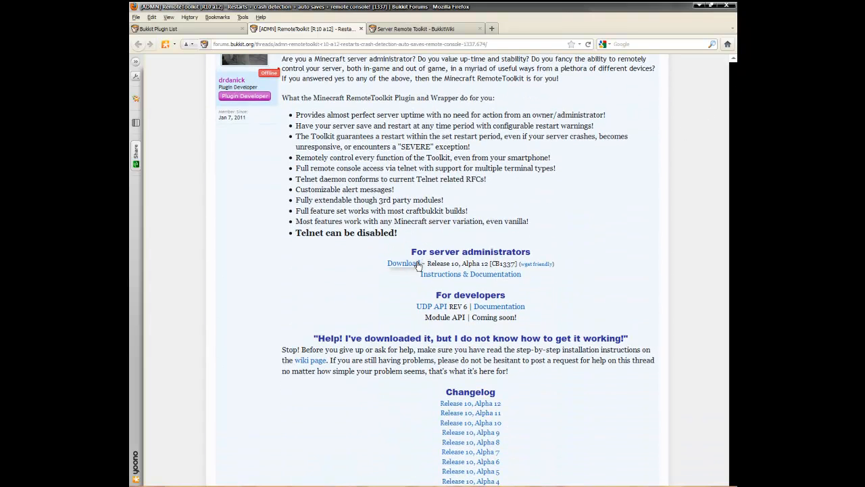
pyautogui.moveTo(414, 268)
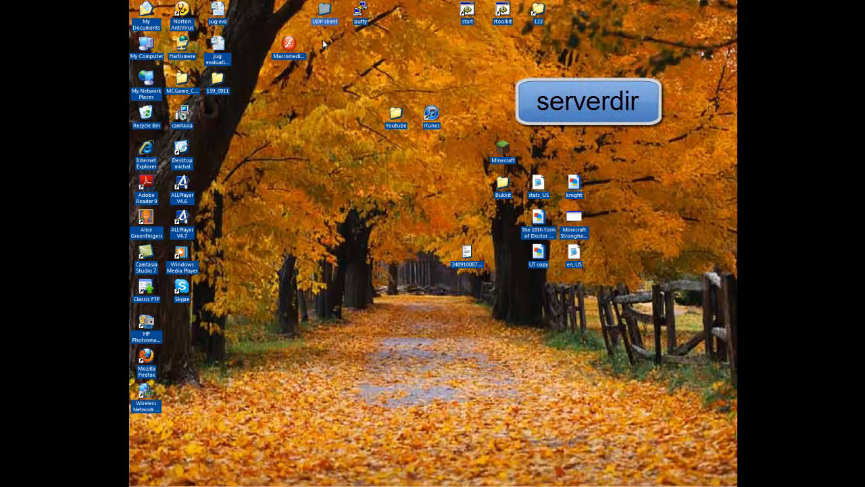
pyautogui.moveTo(317, 14)
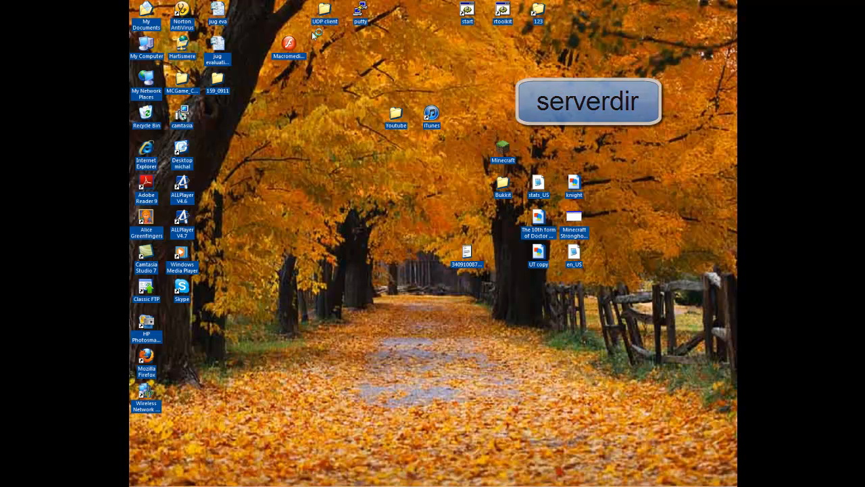
# Launch RTKController.jar from the UDP client folder on the desktop.
pyautogui.doubleClick(325, 14)
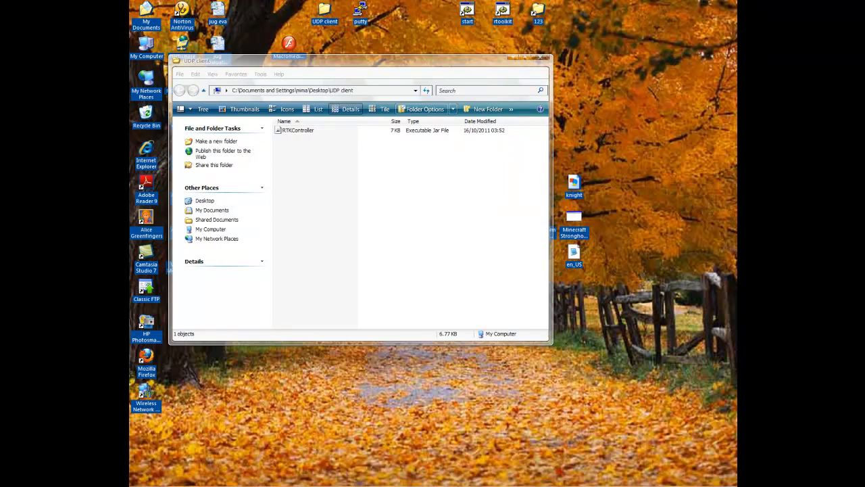
pyautogui.click(297, 130)
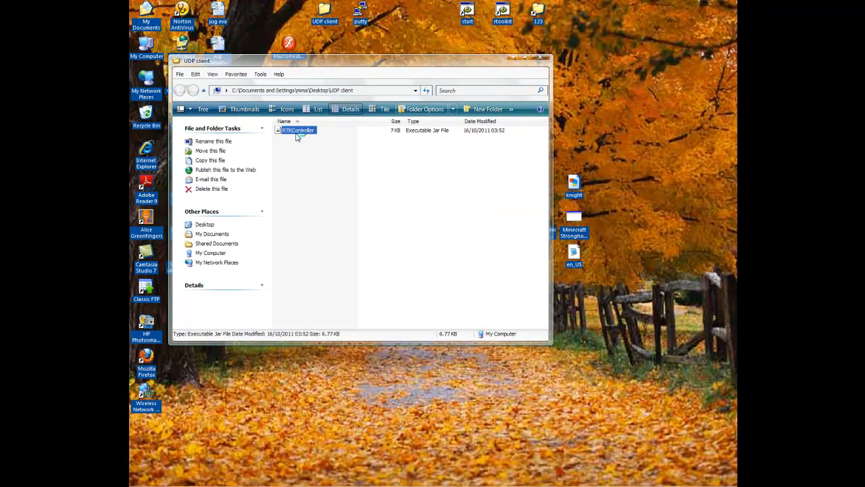
pyautogui.doubleClick(297, 130)
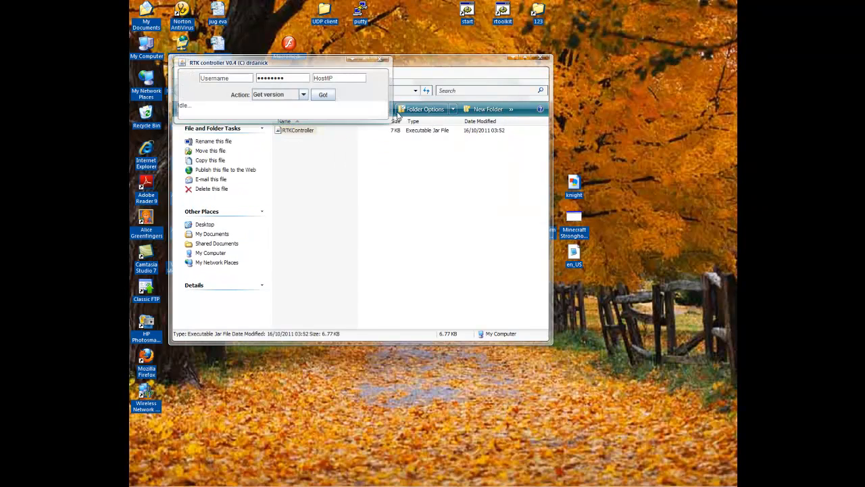
# Focus the username field and open a desktop shortcut's file for editing.
pyautogui.click(224, 77)
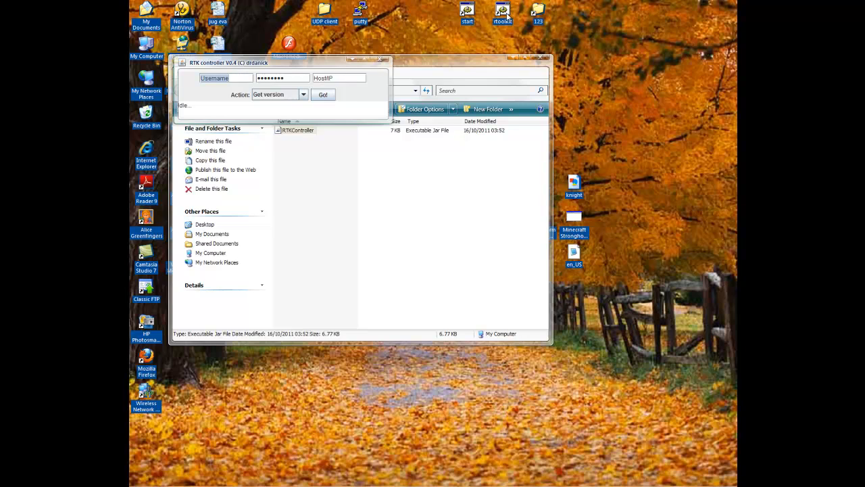
pyautogui.rightClick(502, 12)
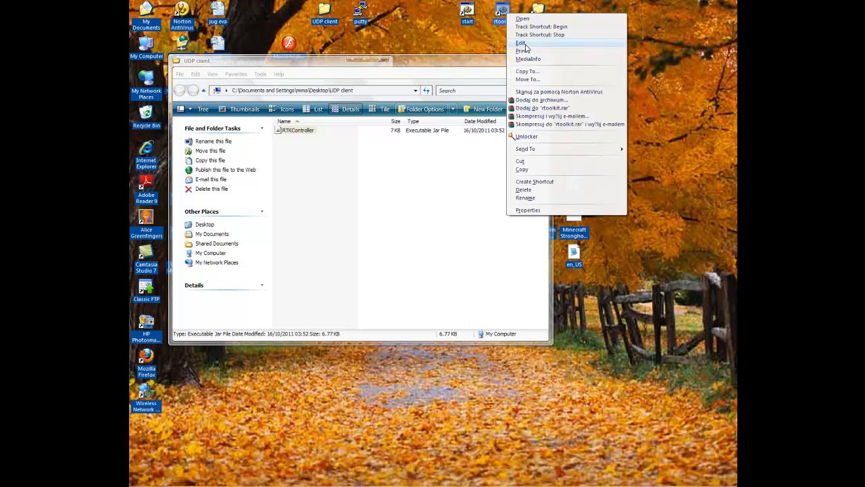
pyautogui.click(520, 42)
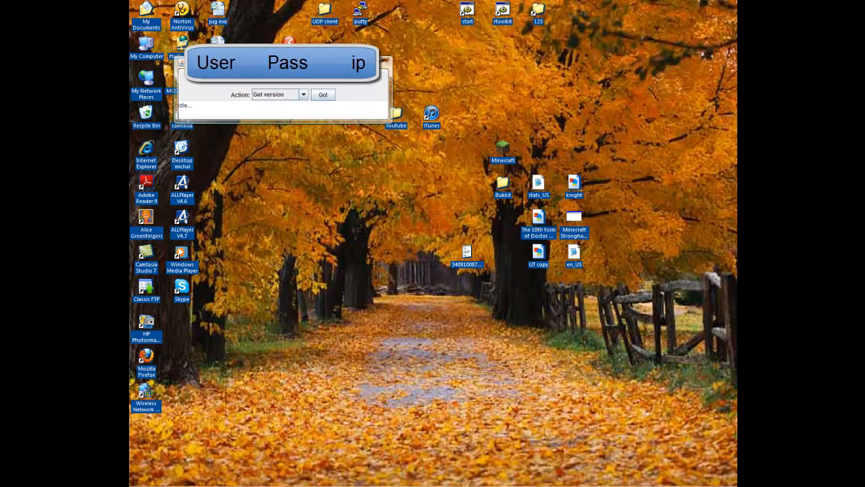
# Send the Enable restarts action to the server.
pyautogui.click(303, 94)
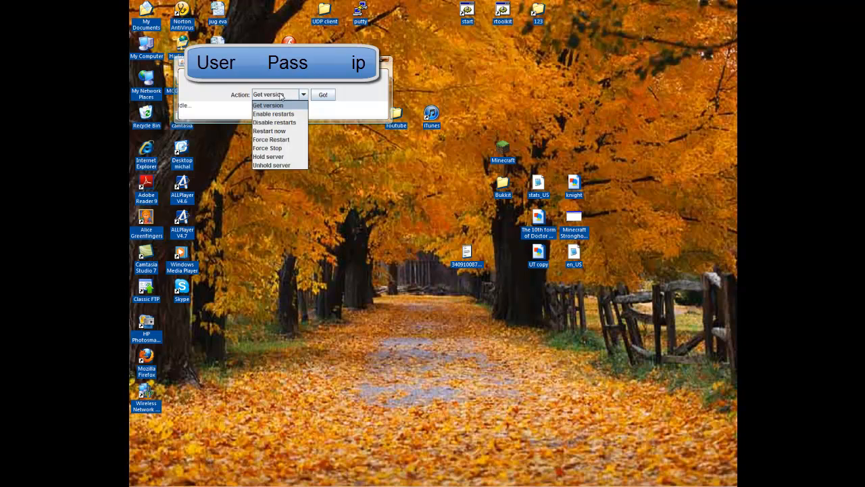
pyautogui.moveTo(279, 122)
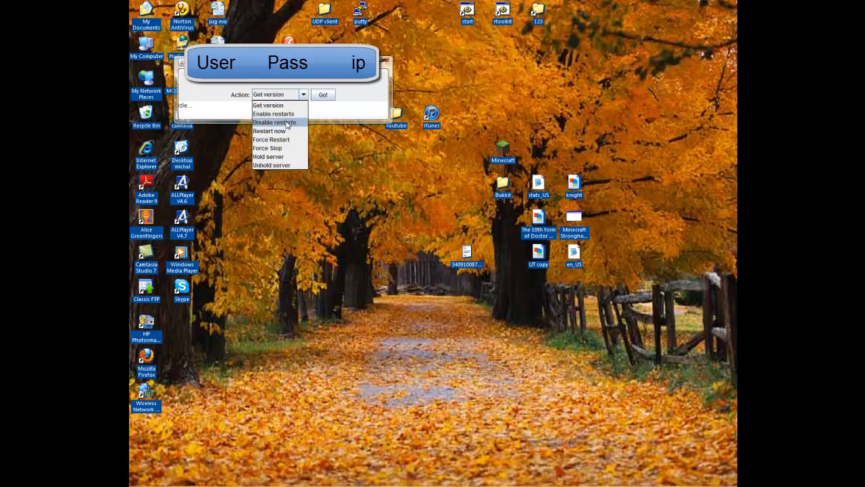
pyautogui.click(273, 113)
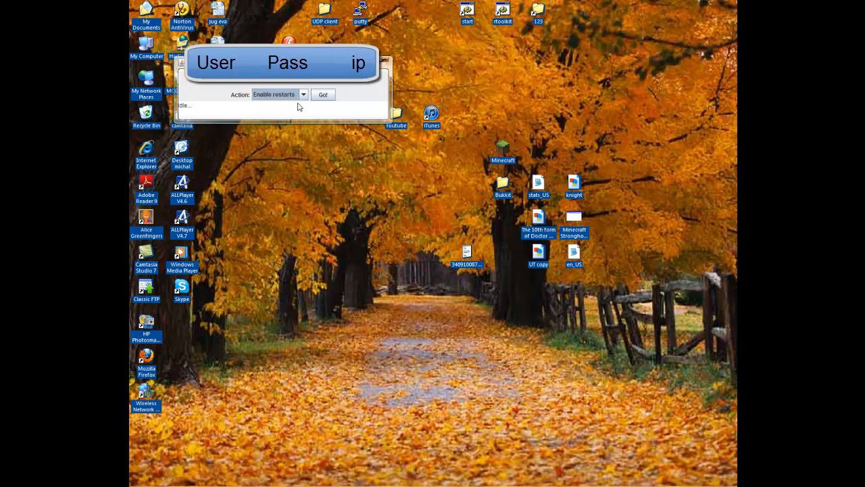
pyautogui.click(321, 95)
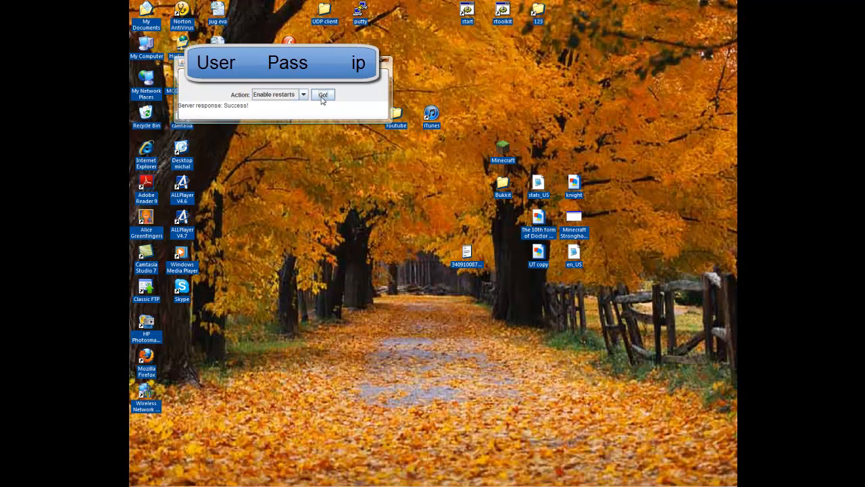
pyautogui.moveTo(703, 129)
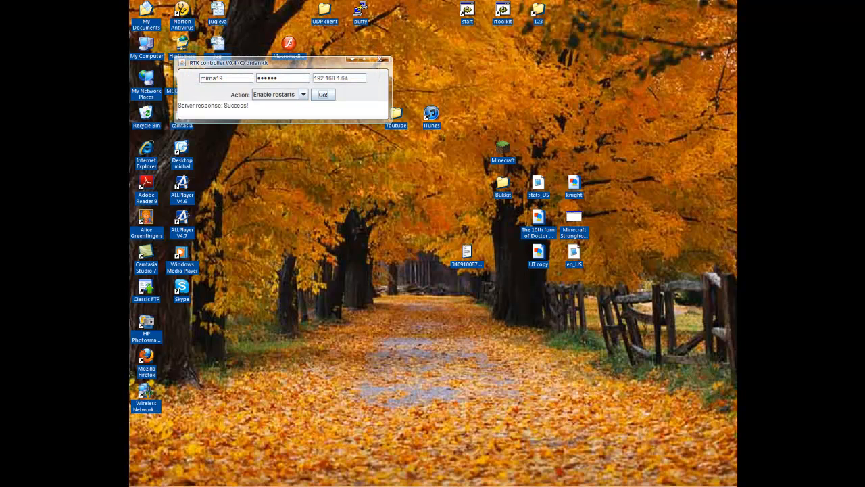
pyautogui.moveTo(324, 139)
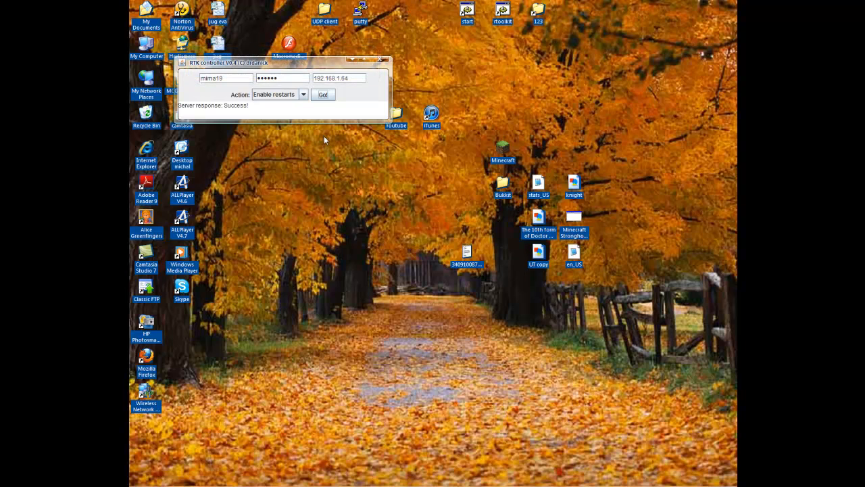
pyautogui.moveTo(362, 107)
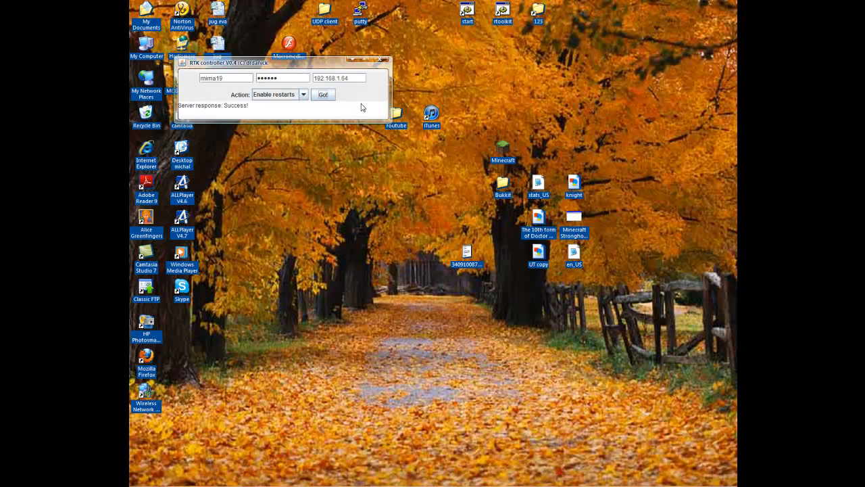
# Hold the server, then unhold it, and close the controller window.
pyautogui.click(302, 95)
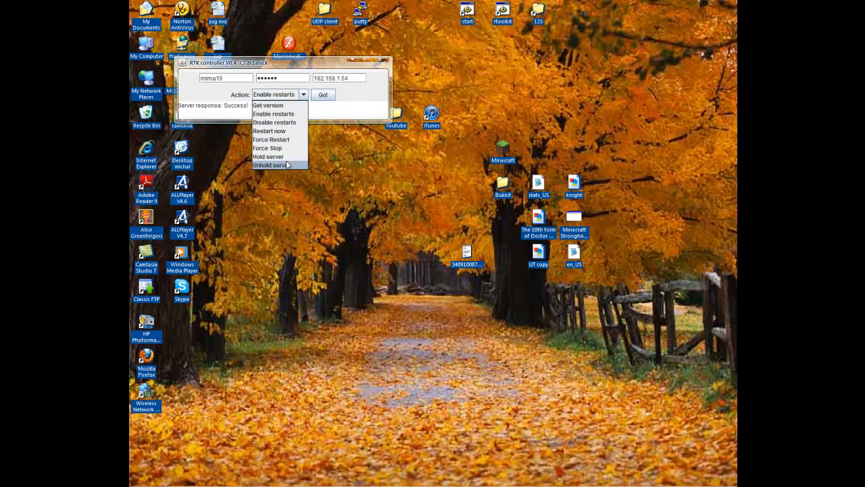
pyautogui.click(268, 156)
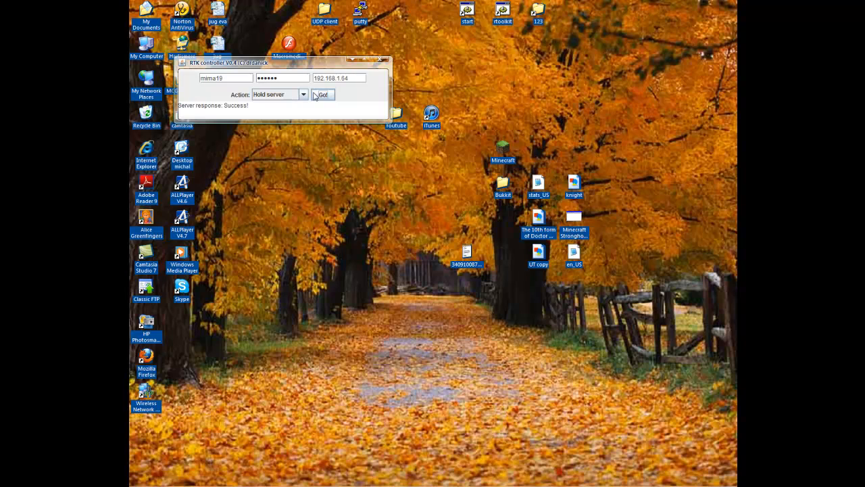
pyautogui.click(302, 95)
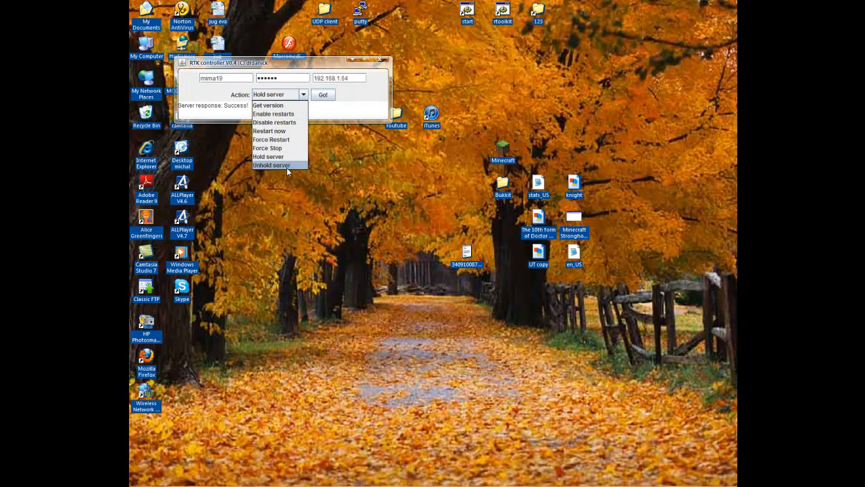
pyautogui.click(270, 165)
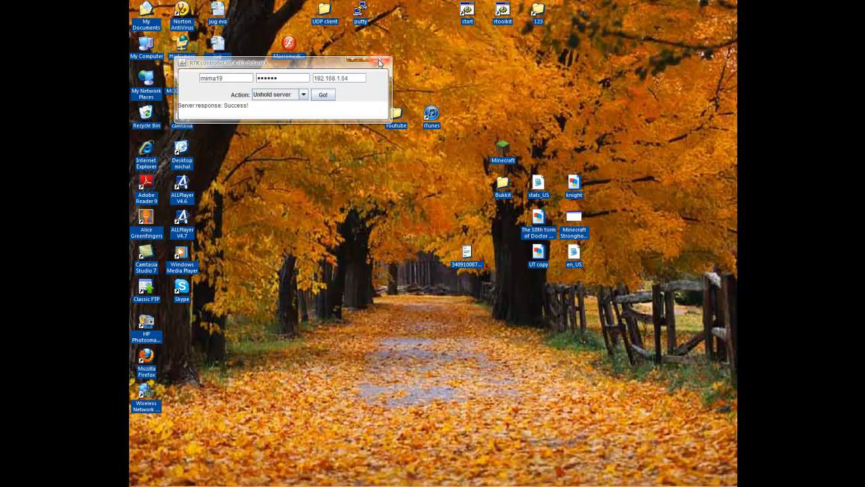
pyautogui.click(386, 62)
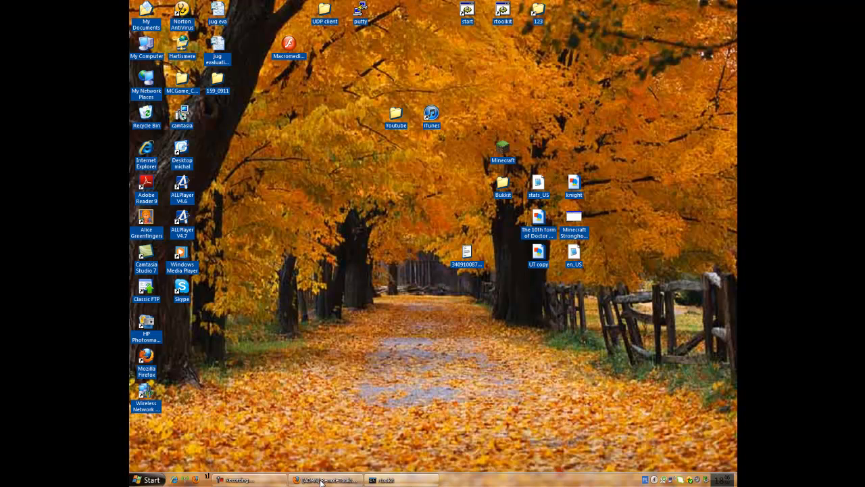
# Scroll the wiki page to the 'Accessing the console remotely' section with the Download PuTTY link.
pyautogui.click(327, 478)
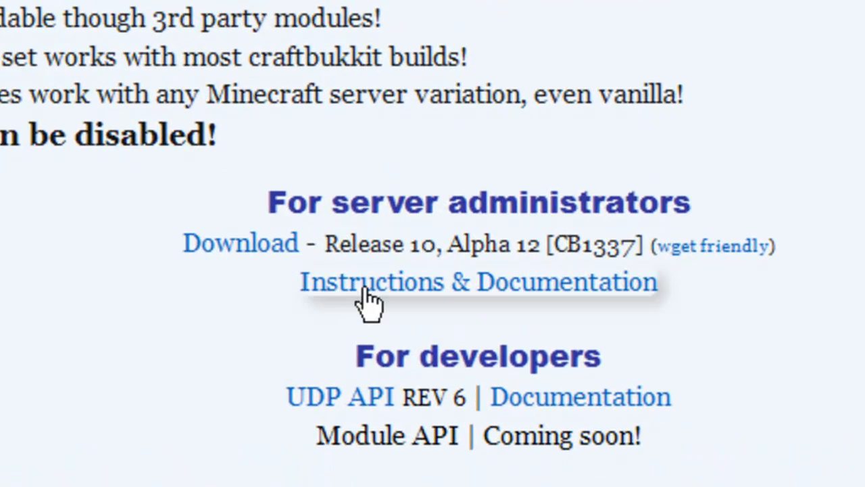
pyautogui.moveTo(588, 290)
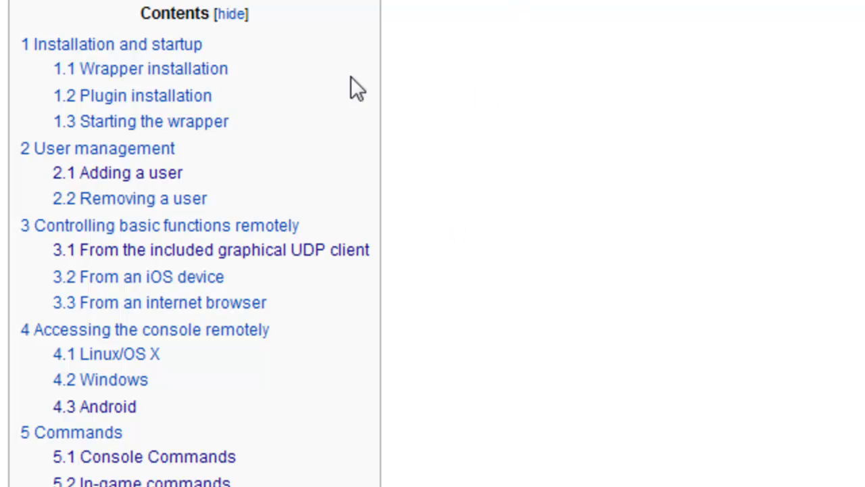
pyautogui.scroll(-3)
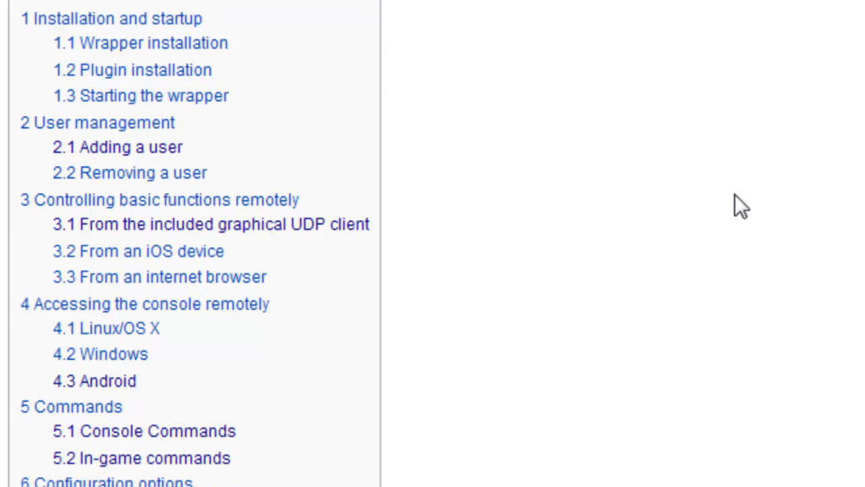
pyautogui.scroll(-3)
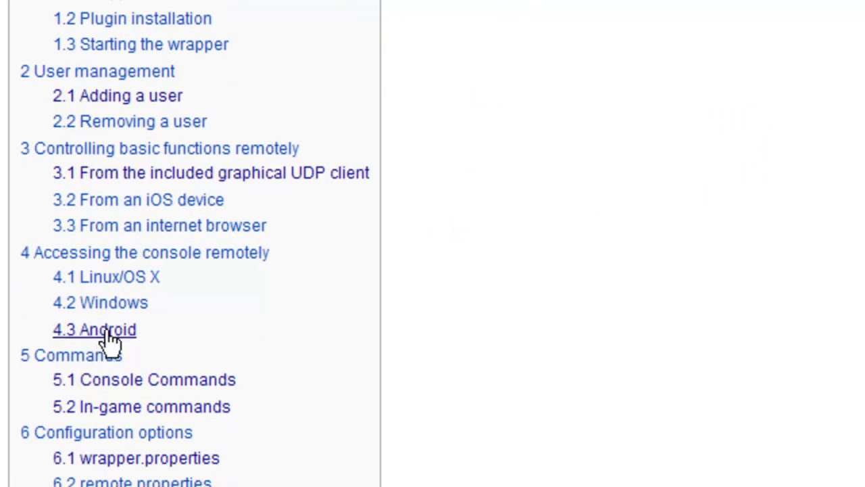
pyautogui.moveTo(95, 341)
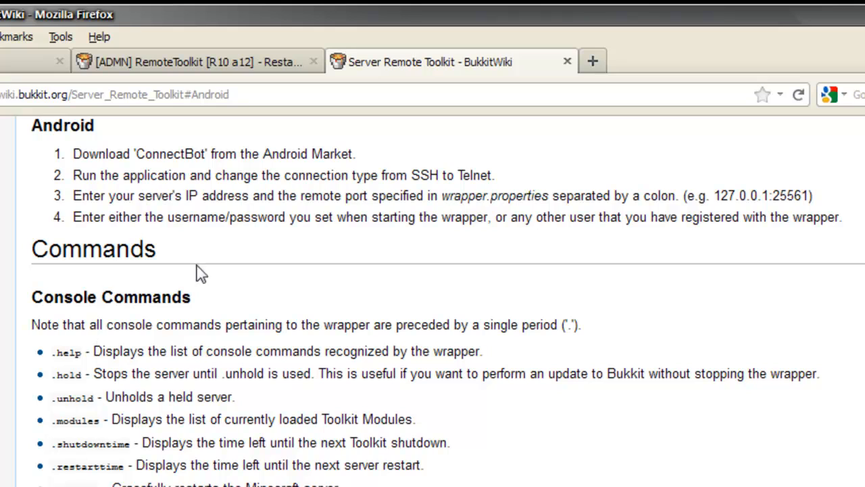
pyautogui.moveTo(263, 154)
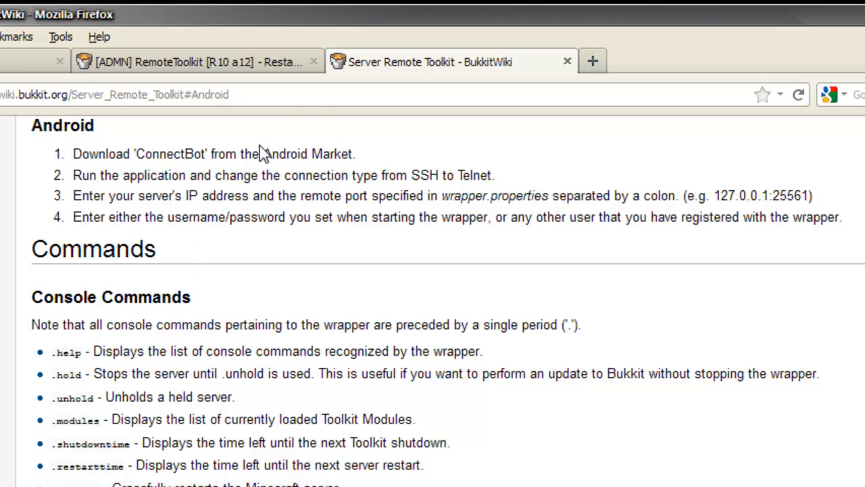
pyautogui.moveTo(408, 165)
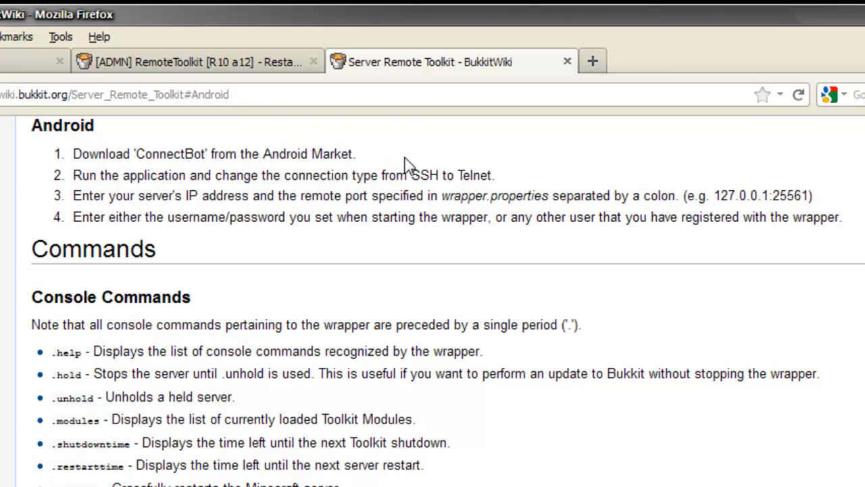
pyautogui.moveTo(462, 195)
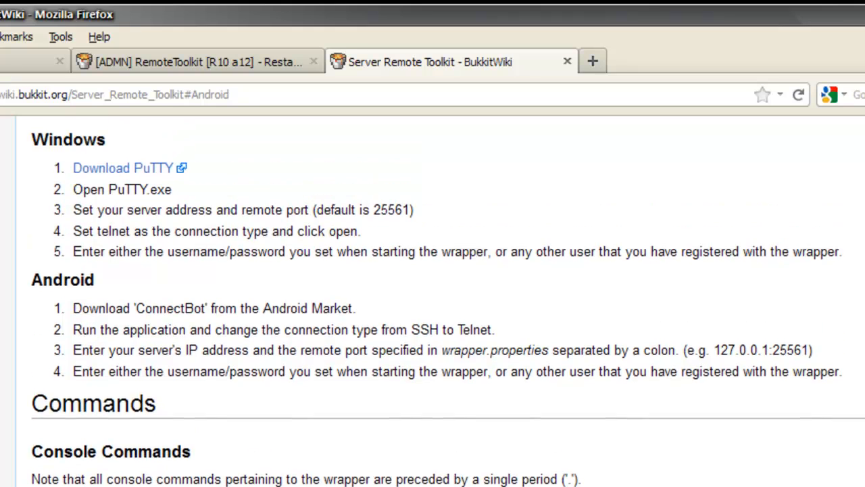
pyautogui.scroll(3)
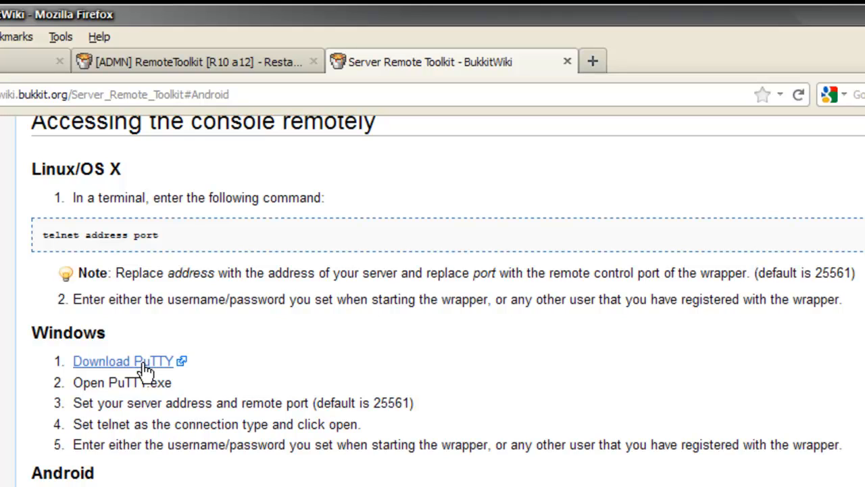
pyautogui.moveTo(110, 375)
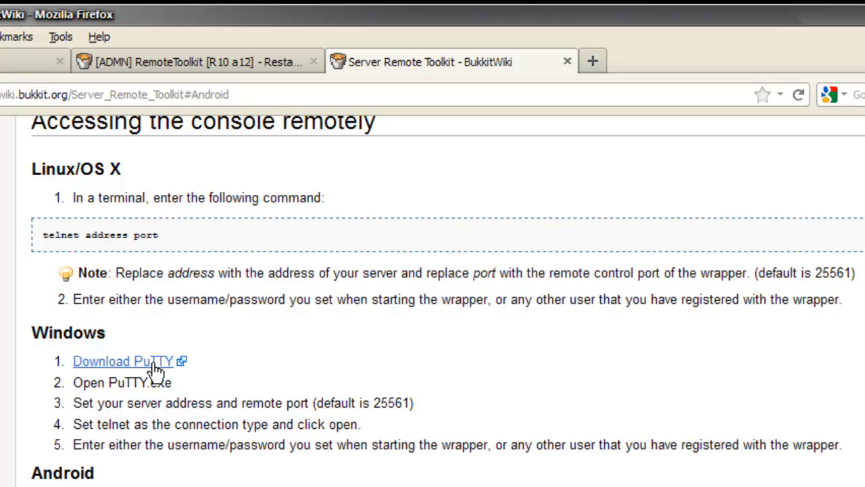
pyautogui.moveTo(138, 409)
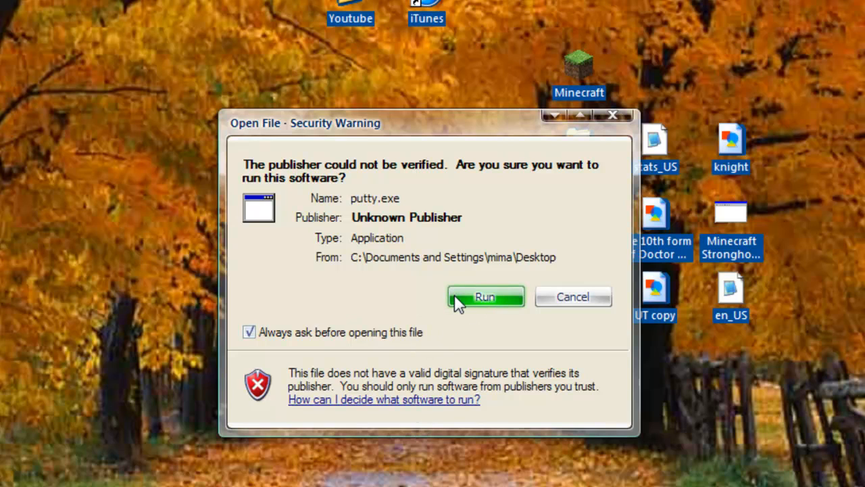
# Run putty.exe past the security warning and begin entering the server host.
pyautogui.click(484, 297)
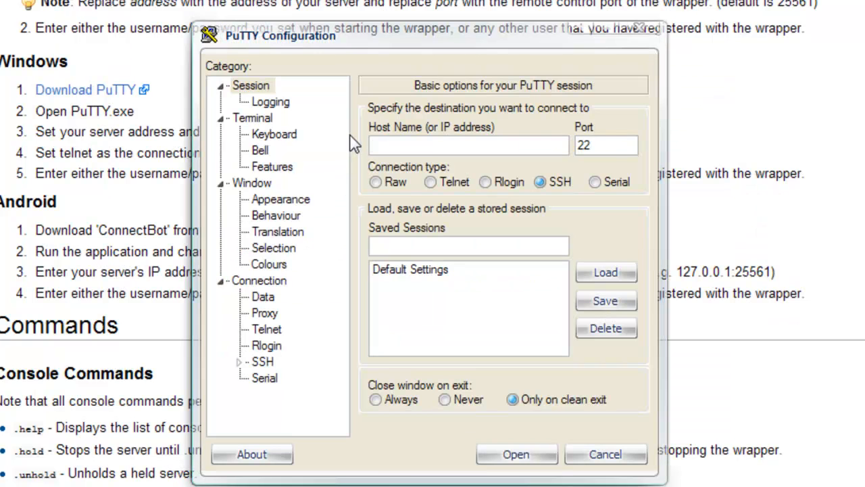
pyautogui.click(467, 145)
pyautogui.write('25561')
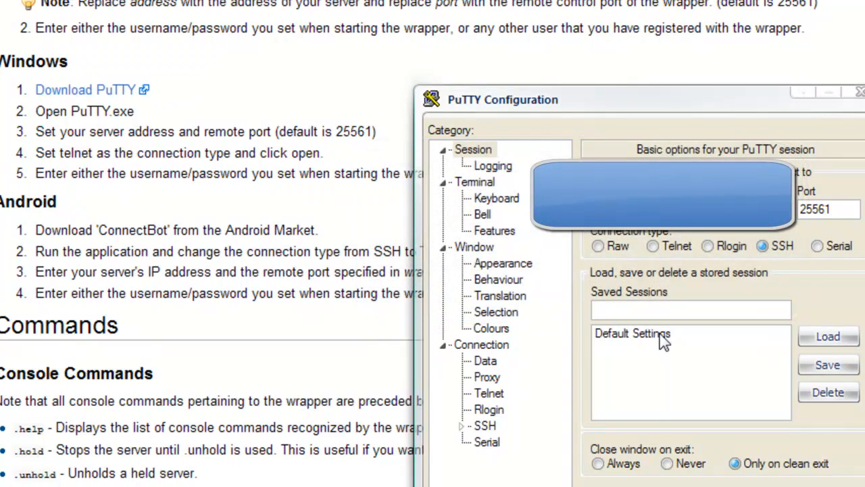
pyautogui.moveTo(651, 302)
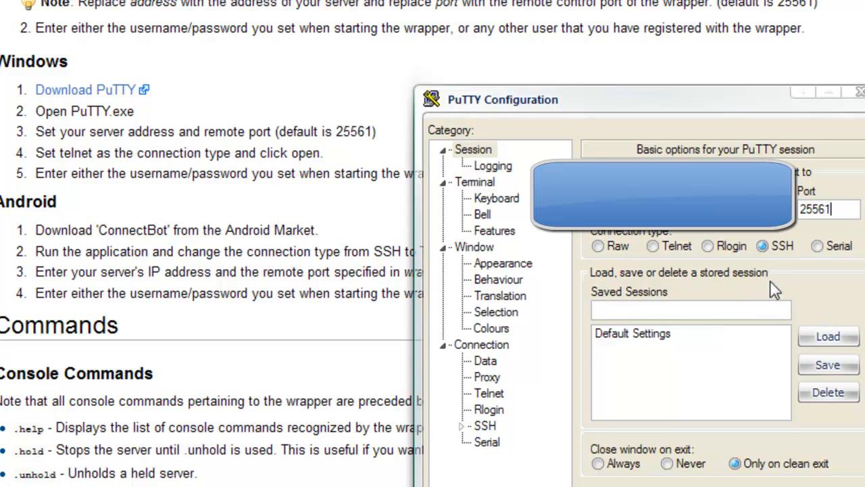
pyautogui.moveTo(662, 246)
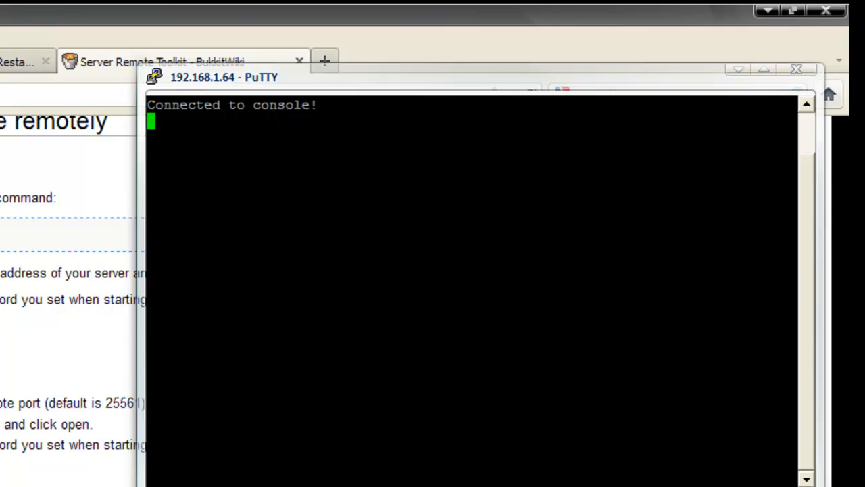
# Run 'say hi', '.users' and '.help' in the remote console.
pyautogui.write('say')
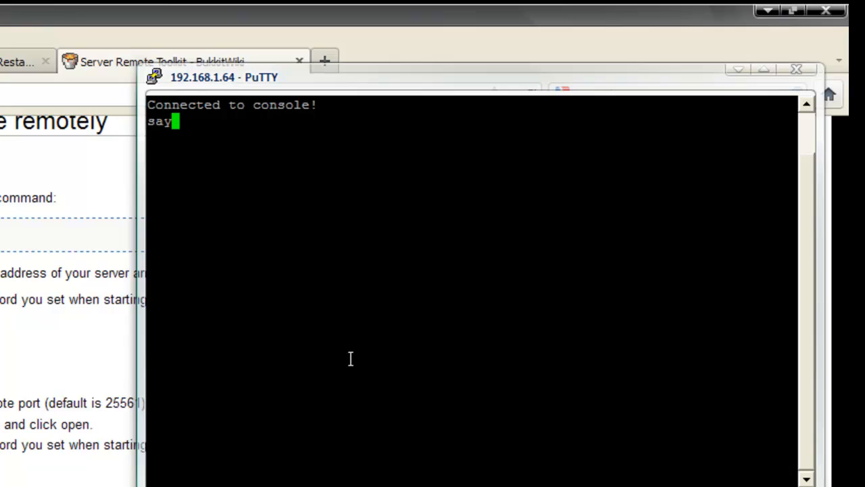
pyautogui.write('hi')
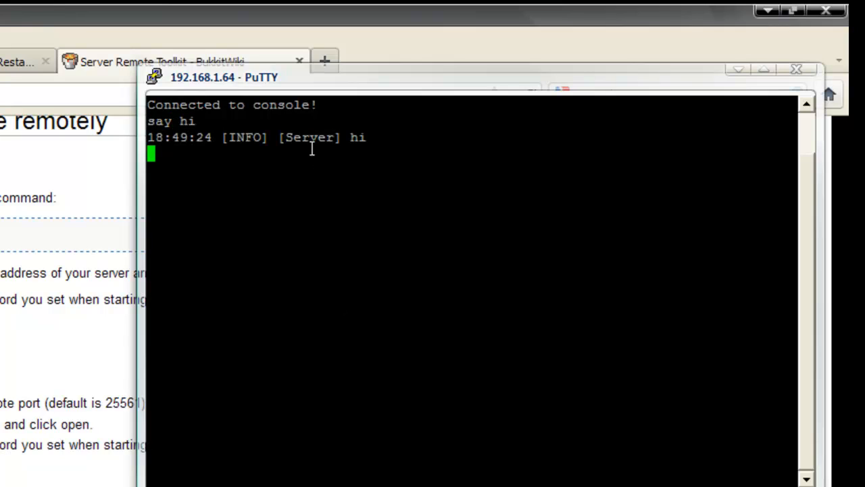
pyautogui.moveTo(370, 307)
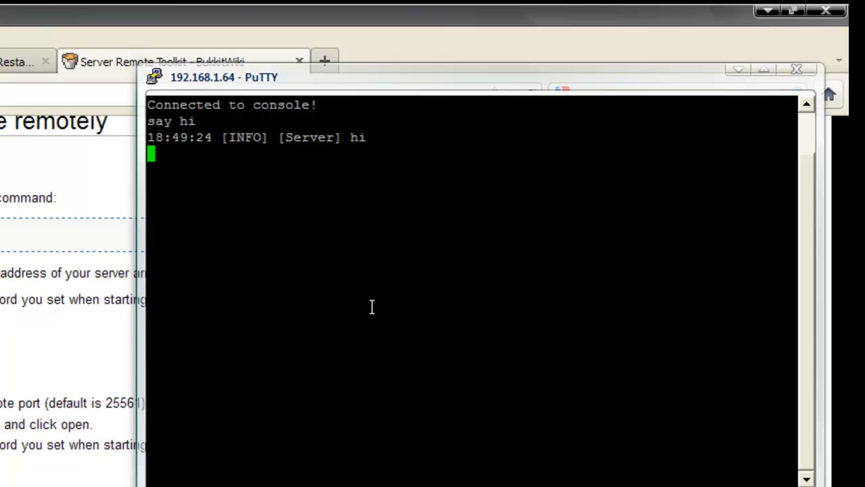
pyautogui.write('.users')
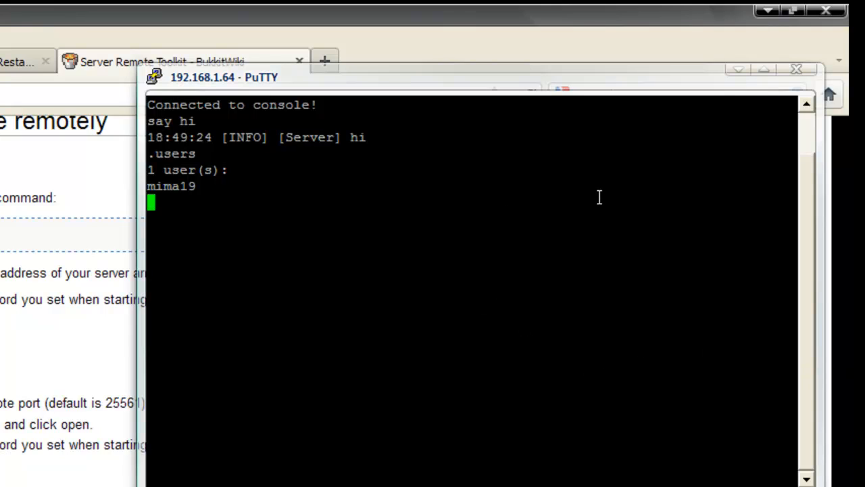
pyautogui.moveTo(548, 241)
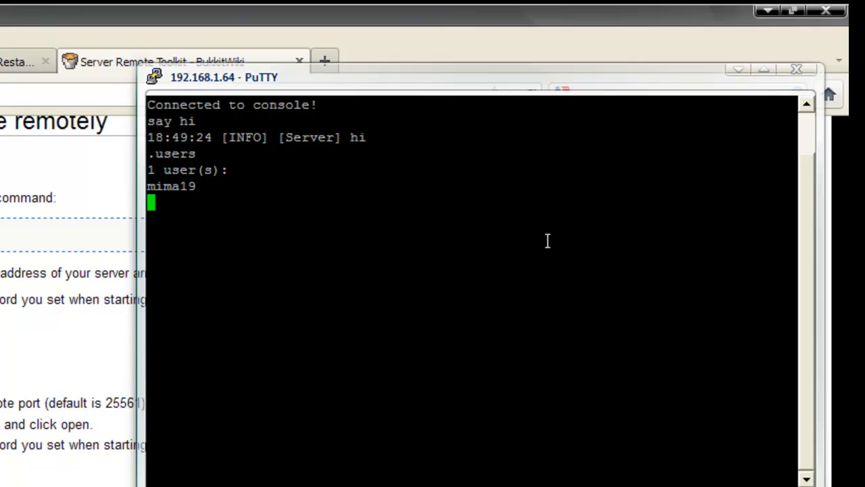
pyautogui.write('.')
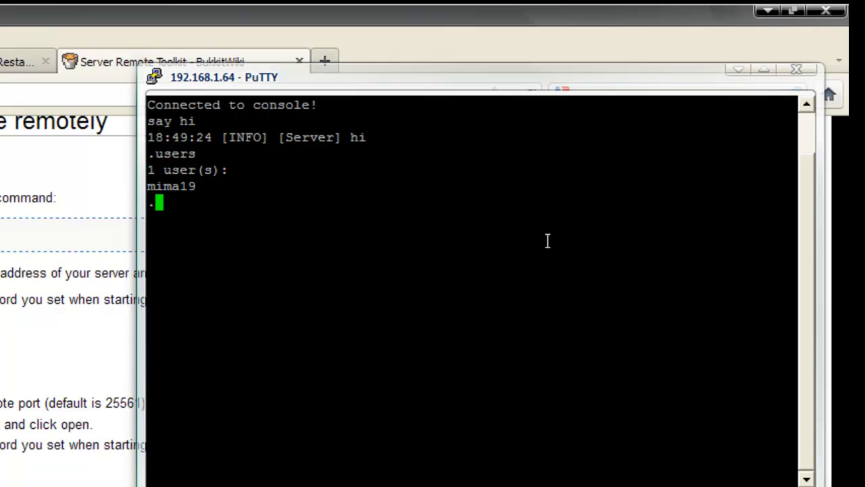
pyautogui.write('help')
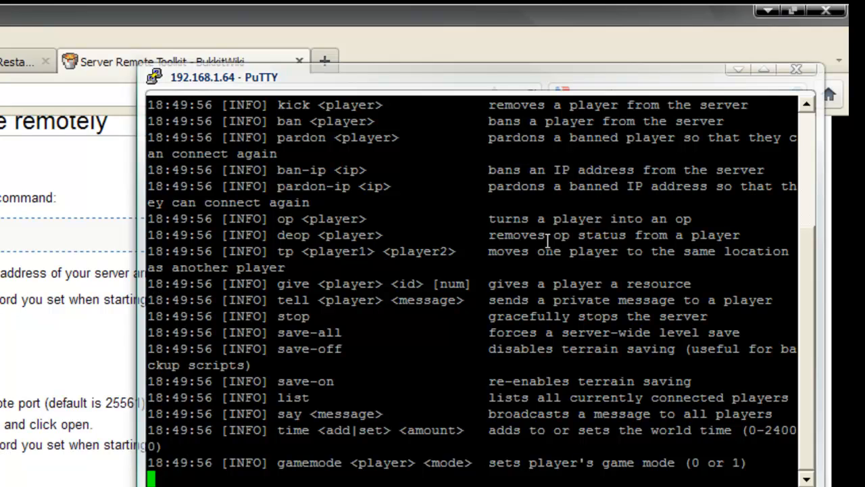
pyautogui.moveTo(594, 256)
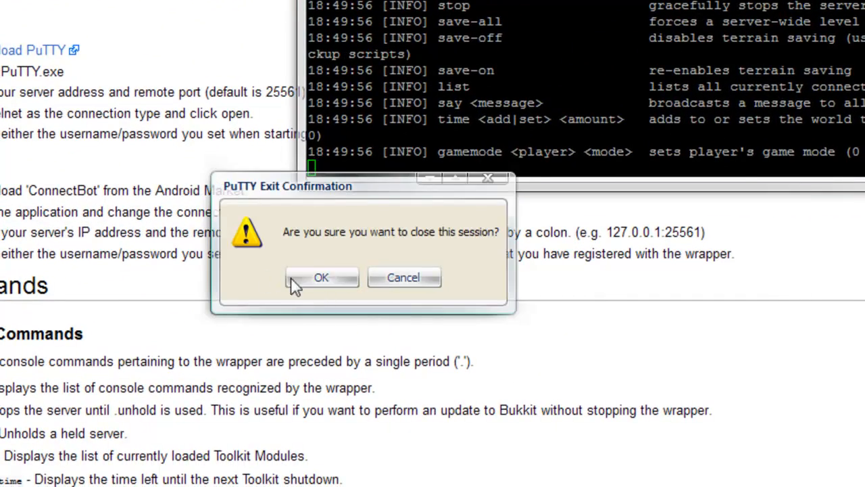
# Confirm the PuTTY exit dialog to close the console session.
pyautogui.click(321, 278)
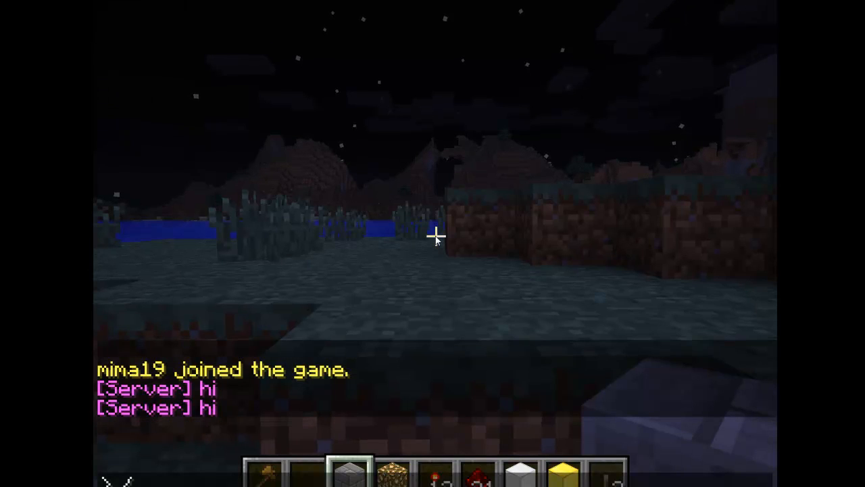
# Enter the /time set 0 command to bring daylight back to the map.
pyautogui.write('/time set 0')
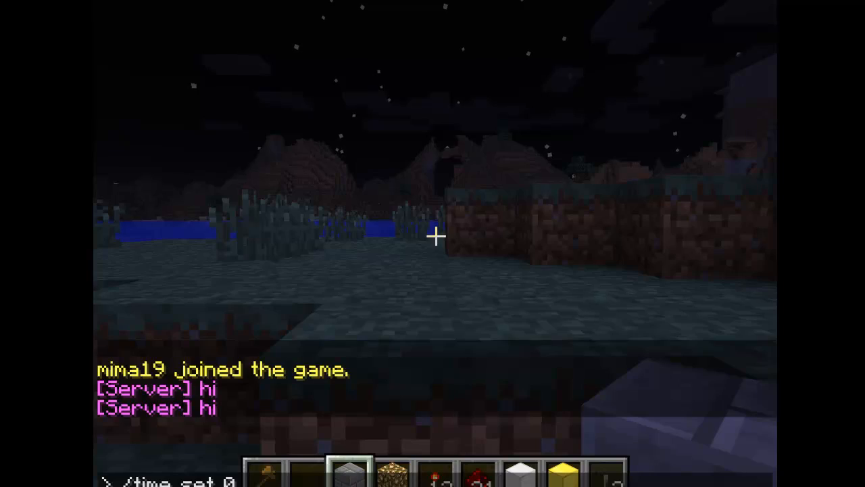
pyautogui.press('Return')
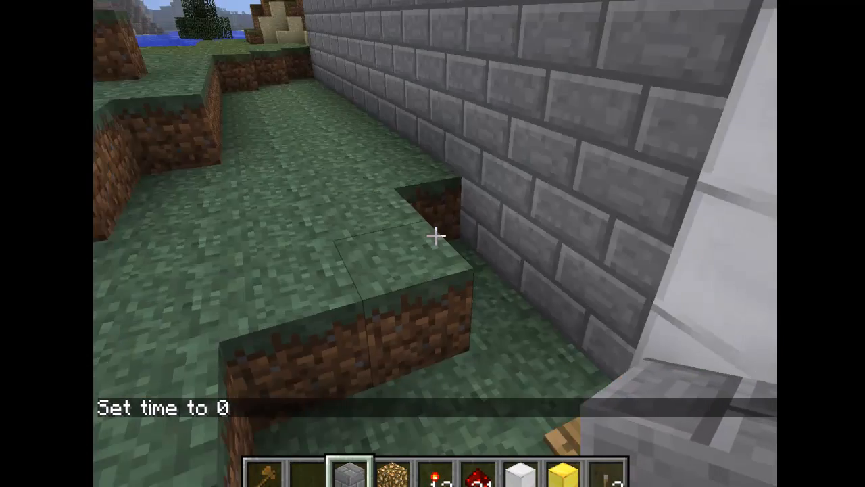
pyautogui.moveTo(433, 243)
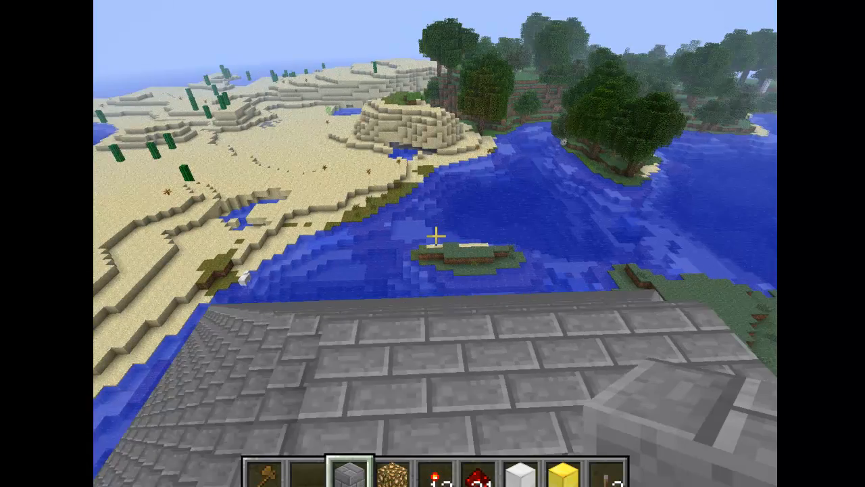
pyautogui.moveTo(432, 244)
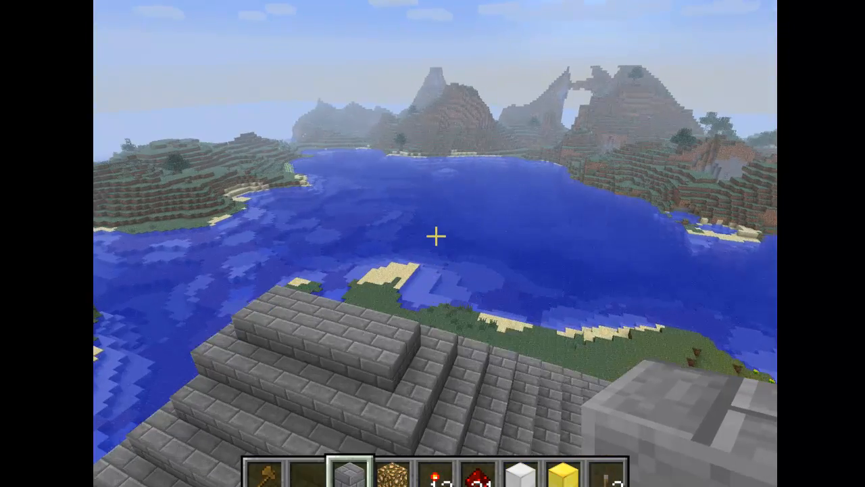
pyautogui.moveTo(432, 244)
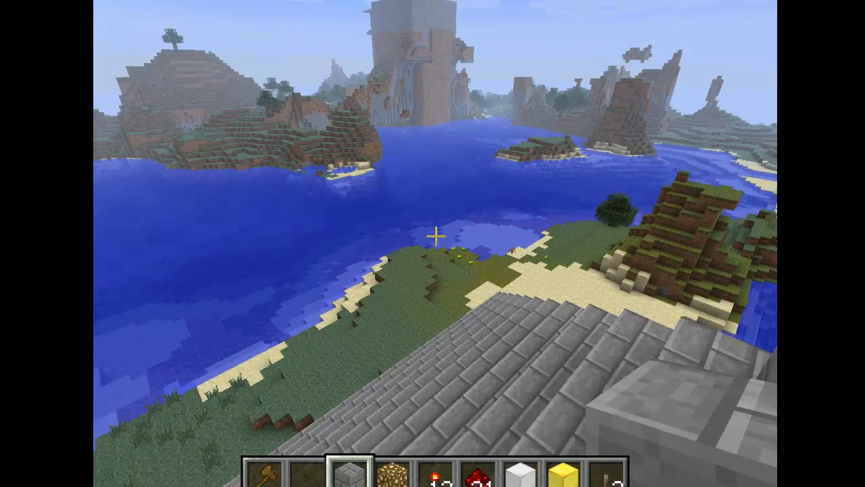
pyautogui.moveTo(432, 243)
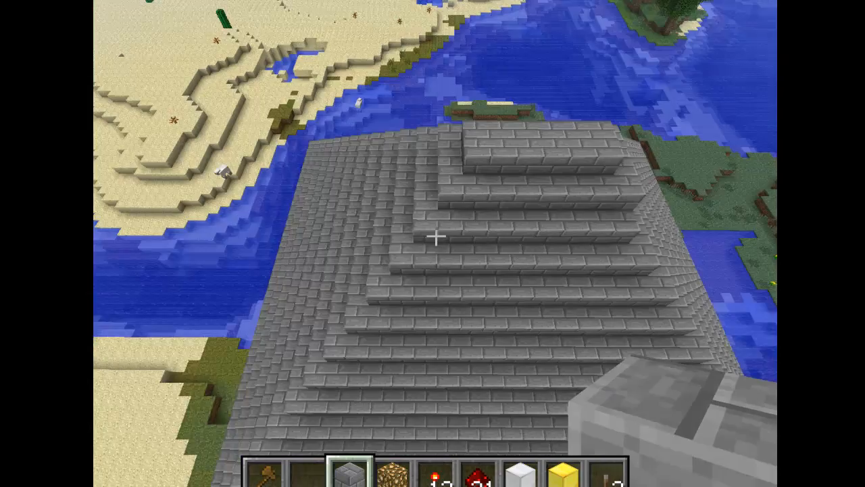
pyautogui.moveTo(432, 244)
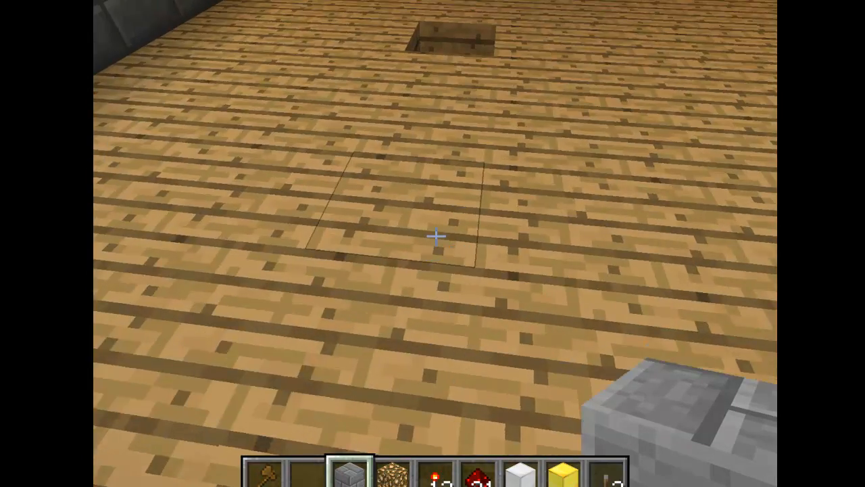
# Move through the stone building toward the gold block room.
pyautogui.press('e')
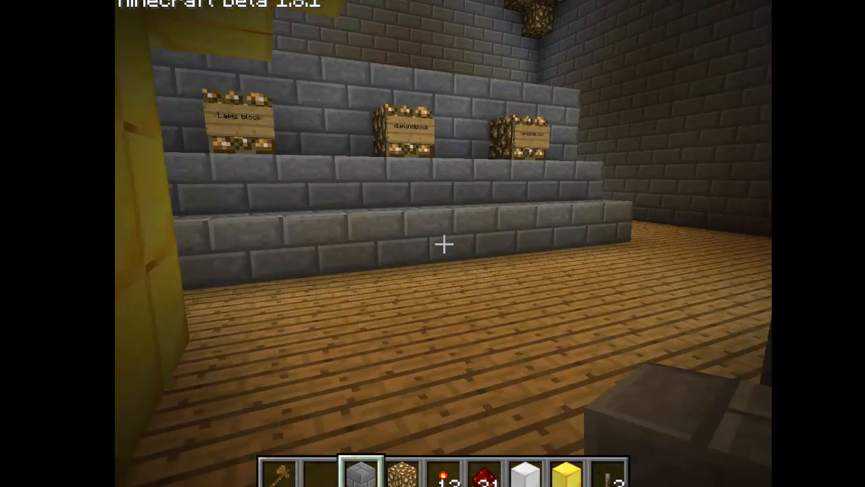
pyautogui.moveTo(432, 243)
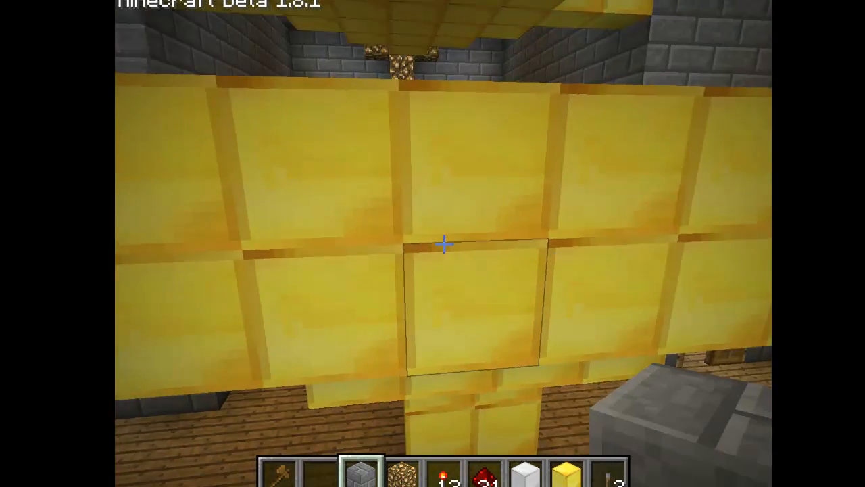
pyautogui.moveTo(443, 244)
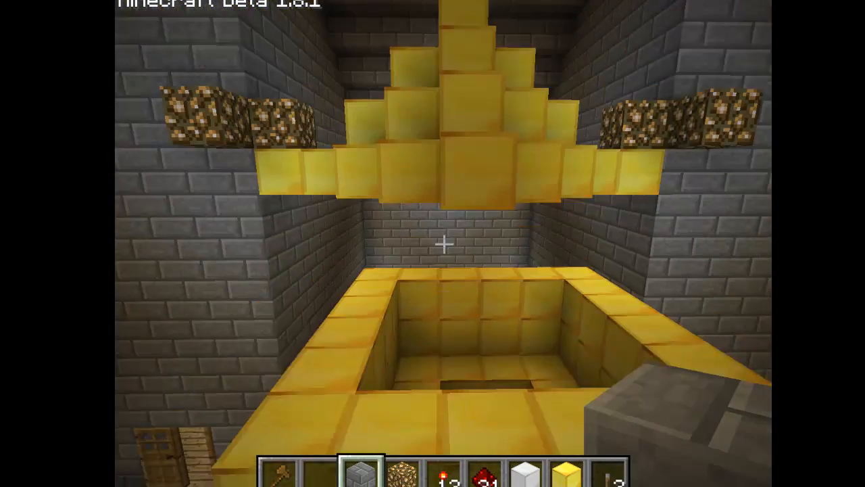